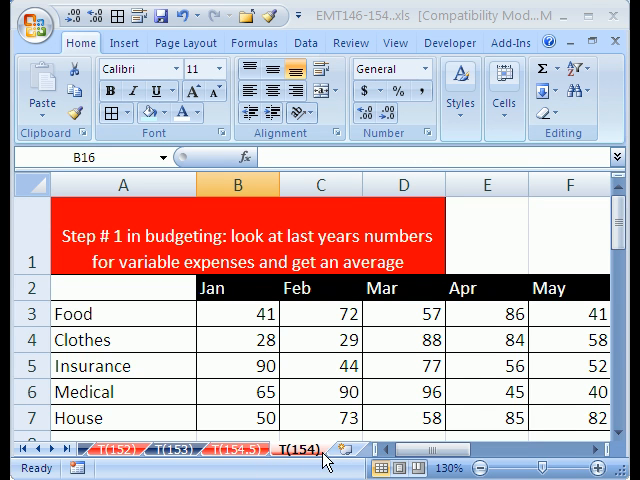
mouse_move(308, 352)
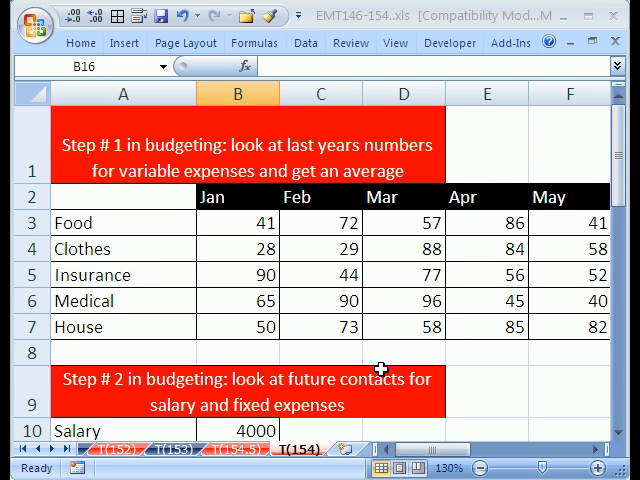
mouse_move(360, 274)
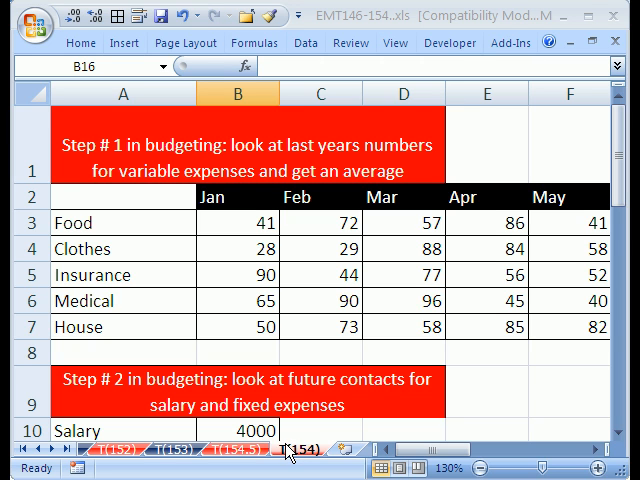
mouse_move(186, 216)
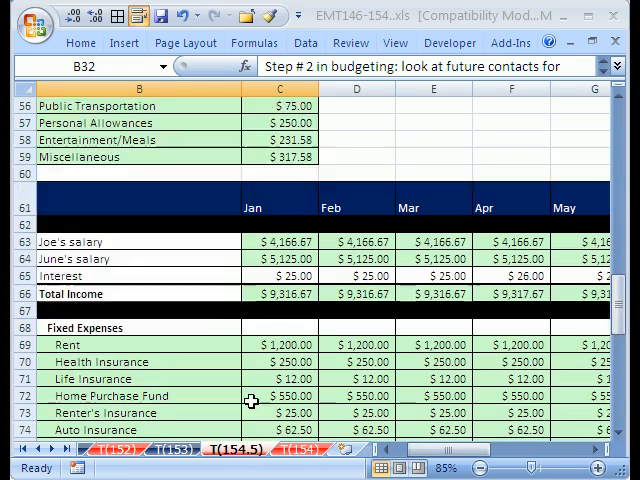
Return to the practice sheet and review last year's monthly amounts starting at January's Food in B3.
scroll("up", 3)
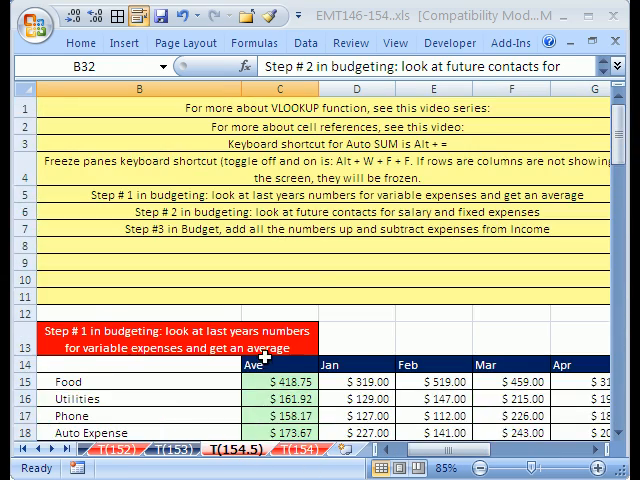
scroll("down", 3)
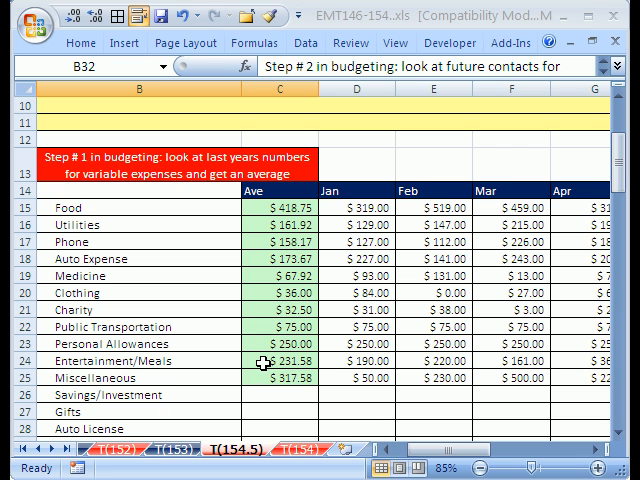
mouse_move(108, 398)
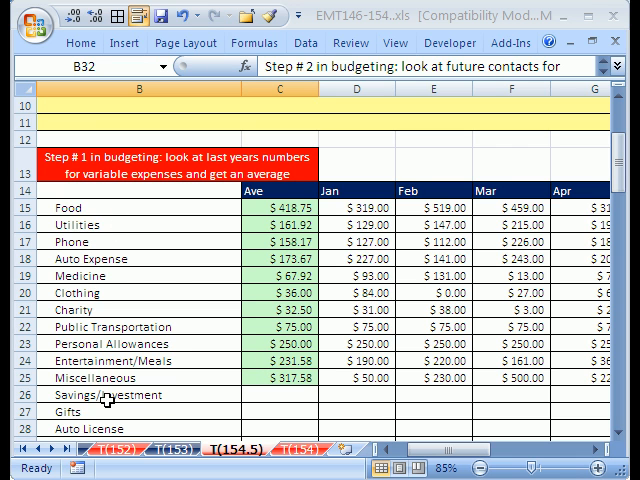
scroll("down", 3)
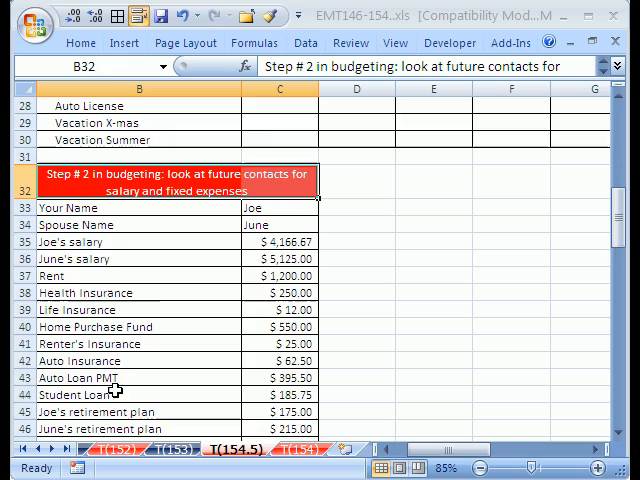
scroll("down", 3)
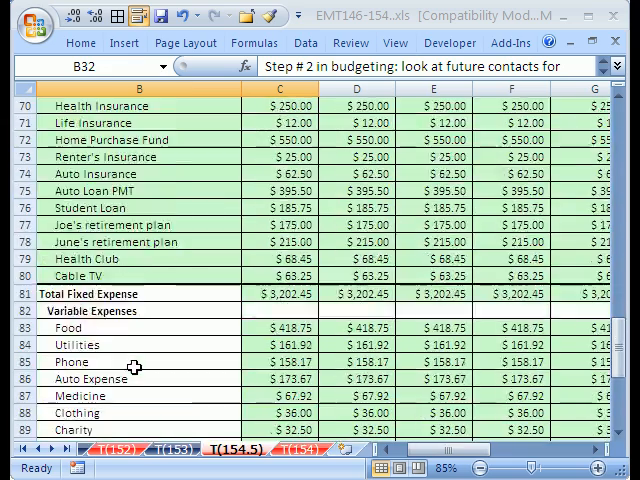
left_click(300, 448)
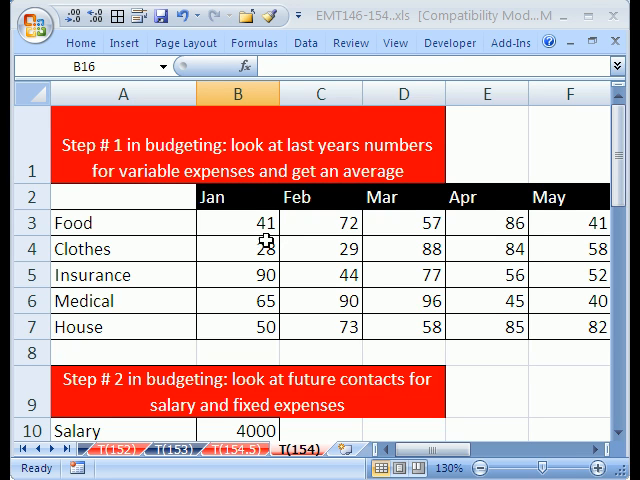
mouse_move(124, 222)
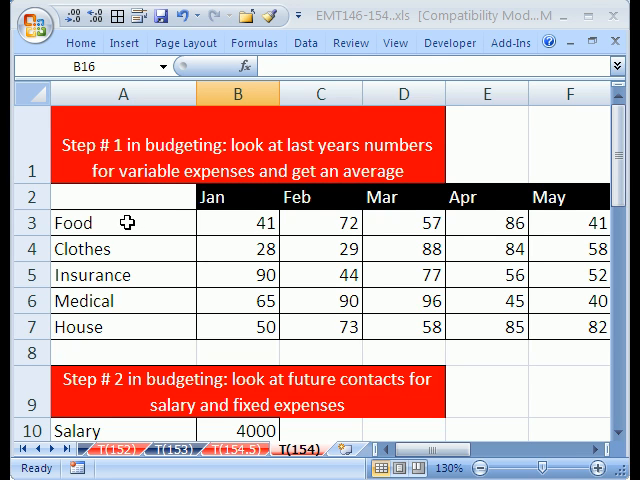
mouse_move(136, 246)
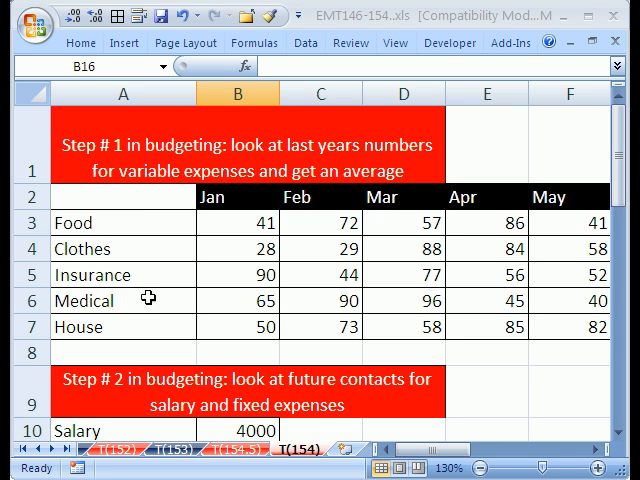
mouse_move(160, 328)
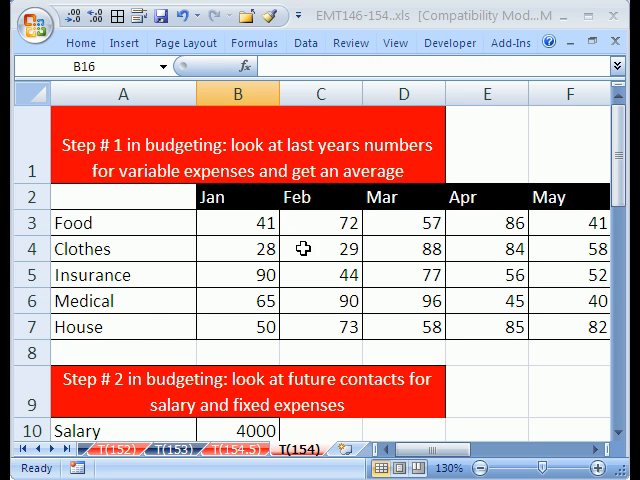
left_click(236, 222)
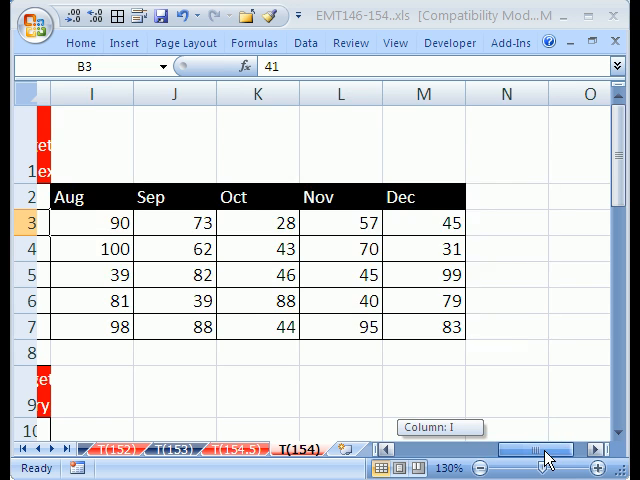
scroll("left", 3)
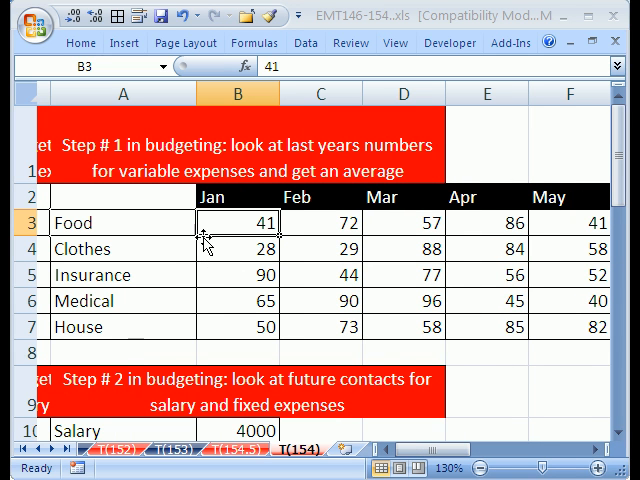
mouse_move(232, 260)
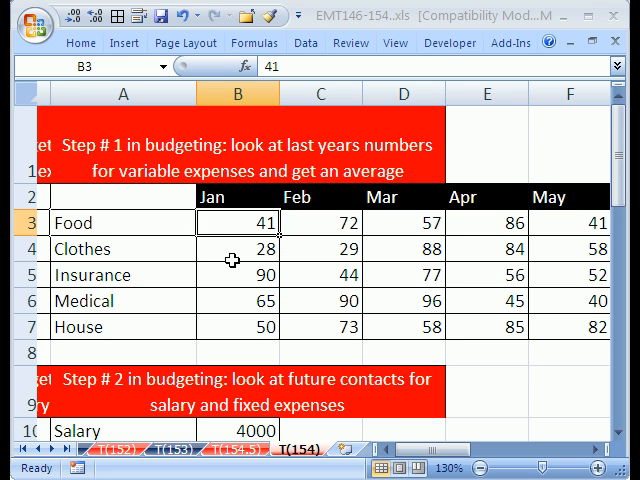
scroll("down", 3)
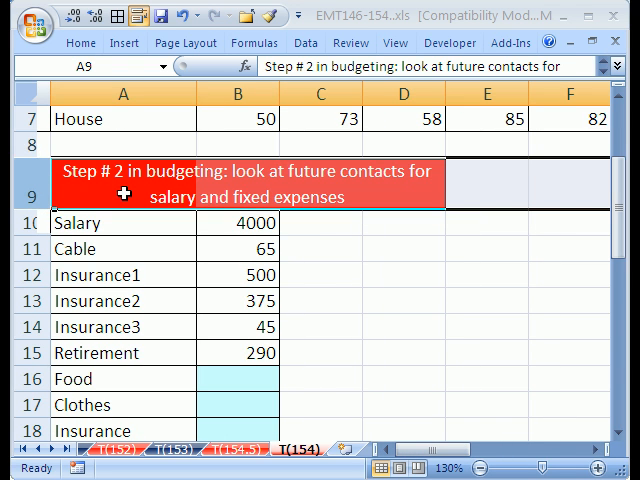
left_click(320, 276)
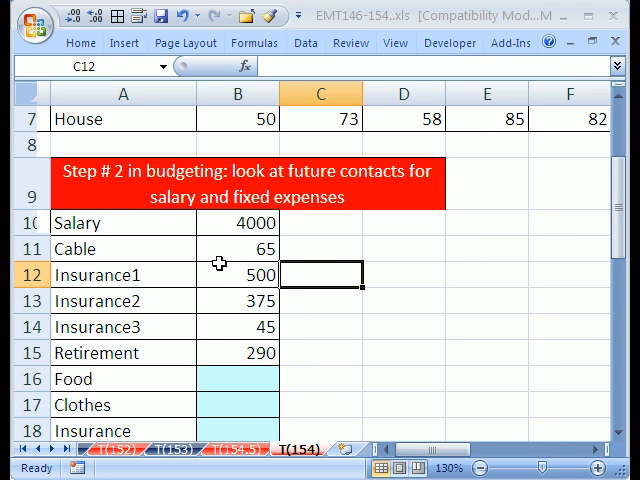
scroll("down", 3)
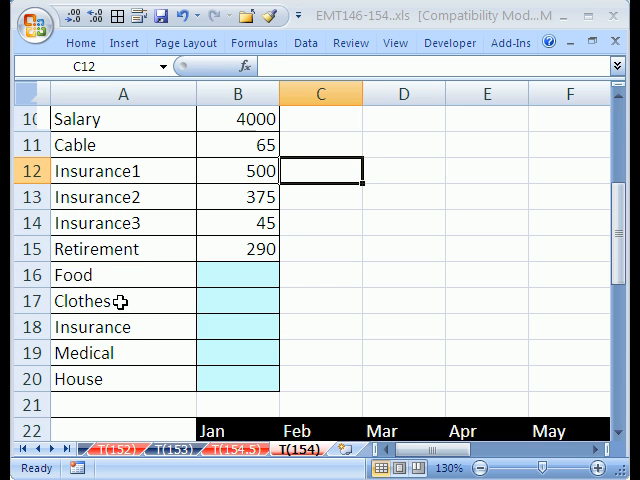
scroll("up", 3)
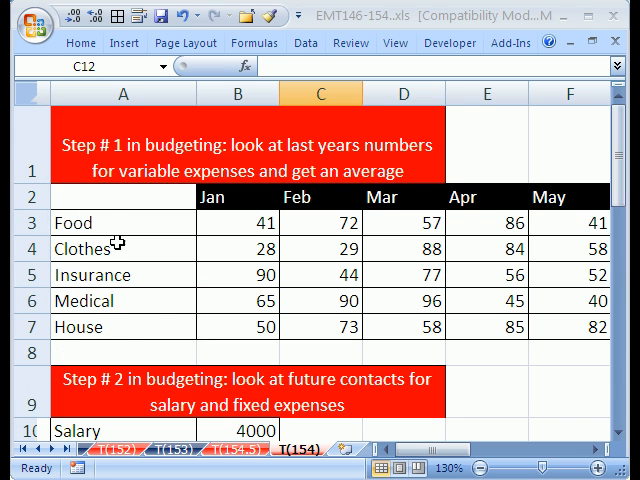
scroll("down", 3)
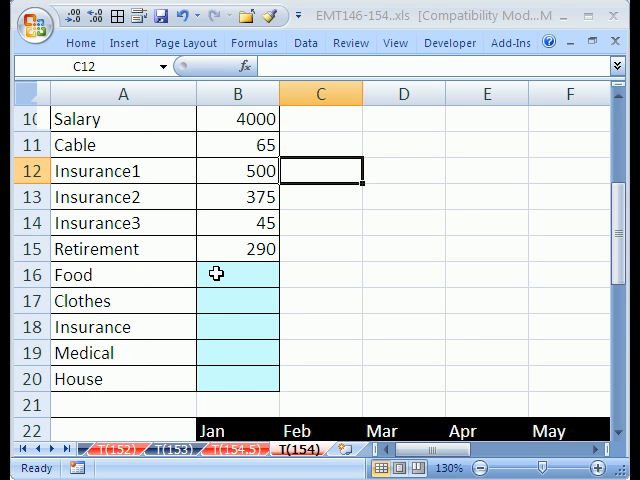
Fill B16:B20 with =AVERAGE(B3:M3) so Food through House show last year's monthly averages.
left_click(236, 274)
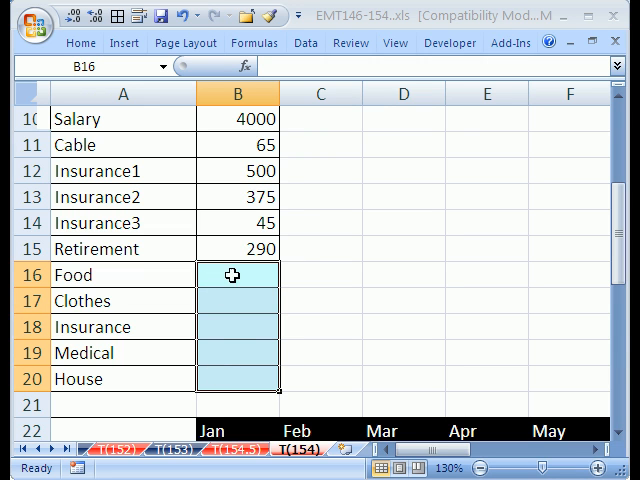
type("=")
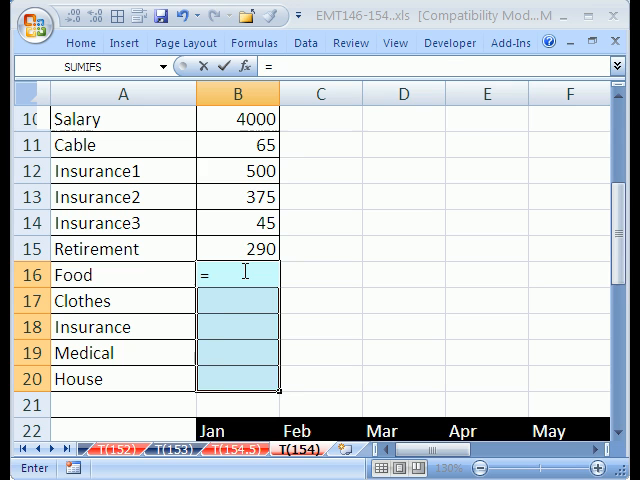
type("aver")
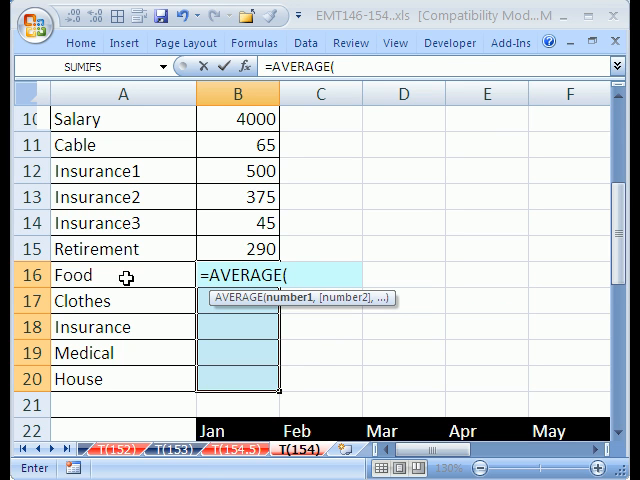
mouse_move(110, 352)
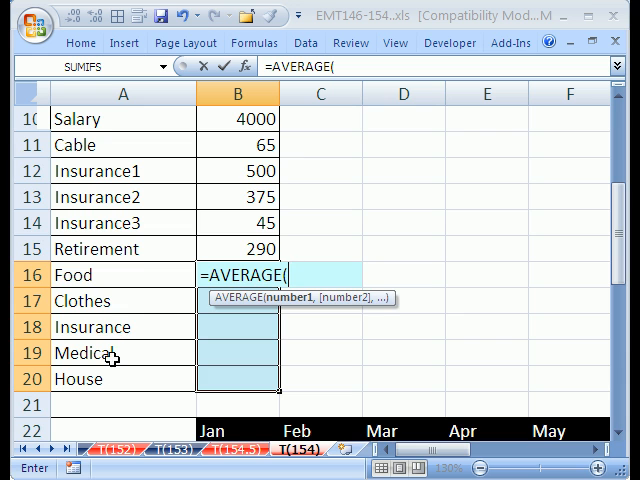
scroll("up", 3)
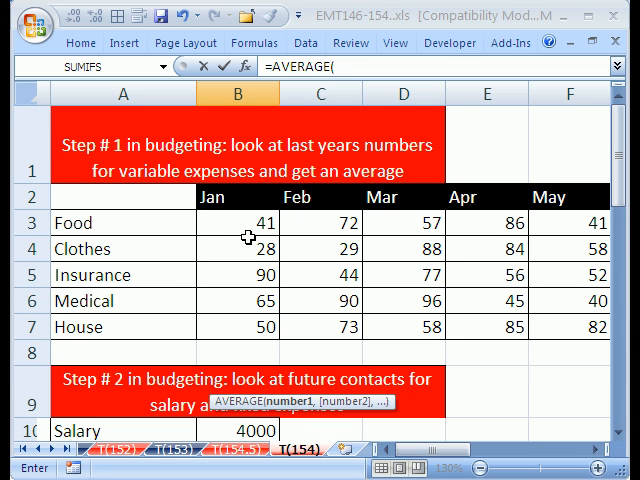
mouse_move(224, 224)
type("B3:M3)")
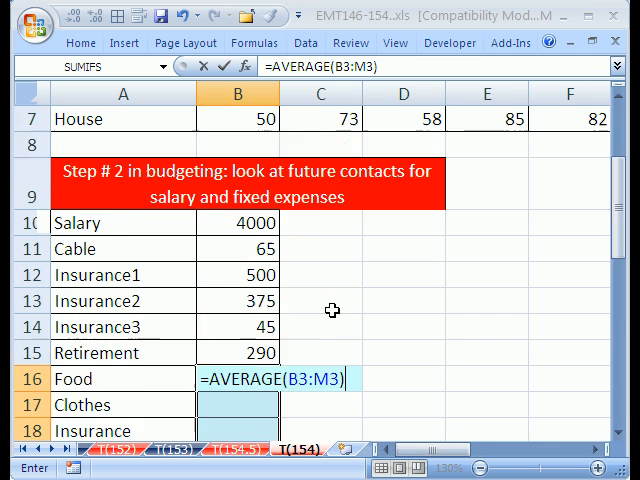
scroll("down", 3)
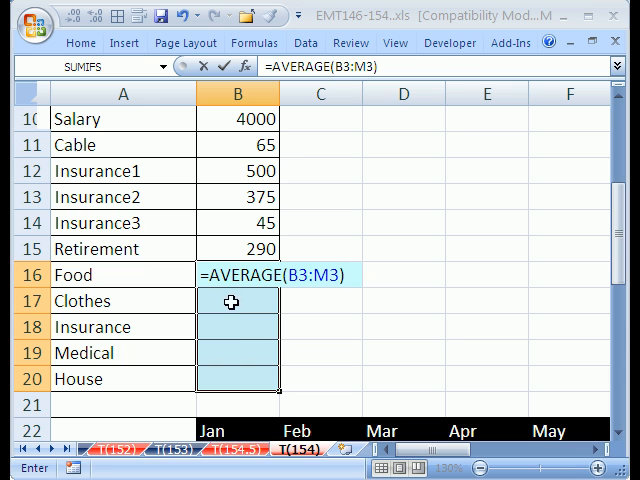
key("Return")
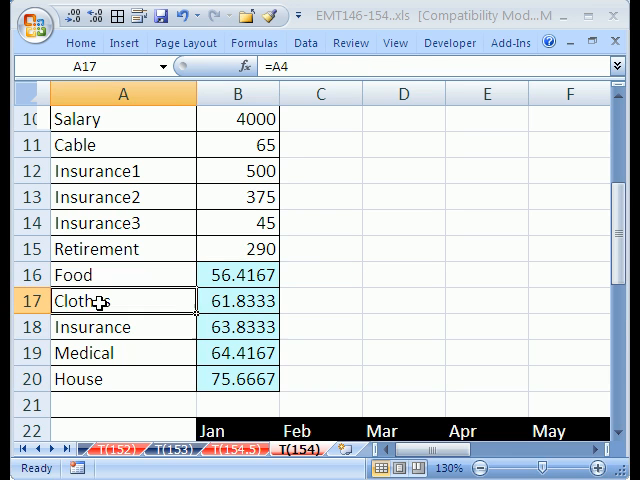
double_click(80, 300)
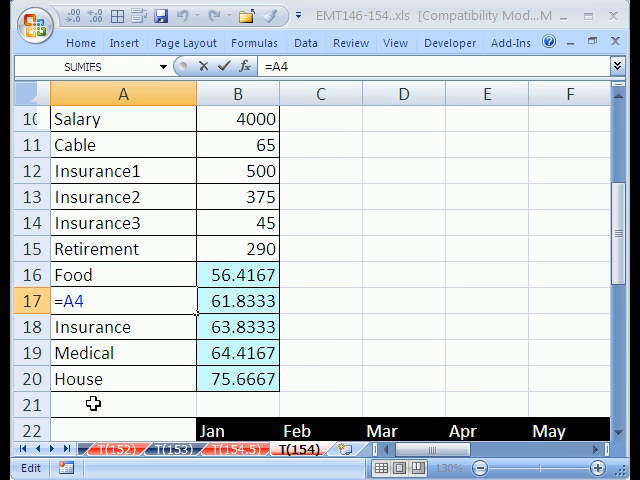
mouse_move(106, 328)
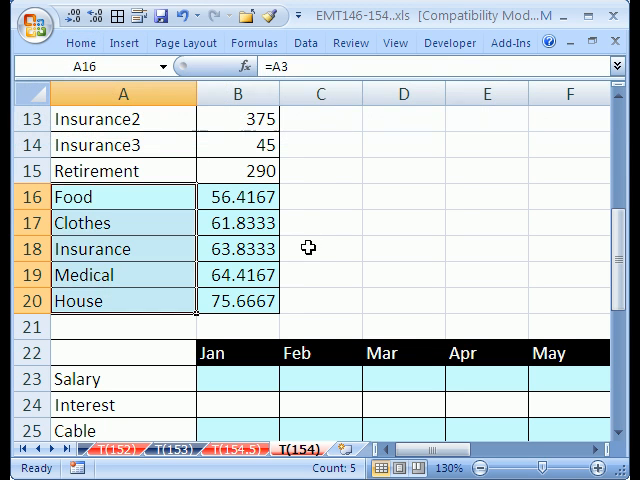
left_click(320, 276)
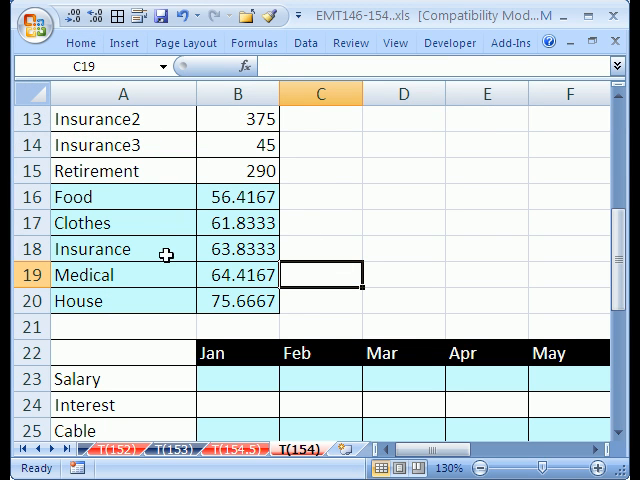
scroll("up", 3)
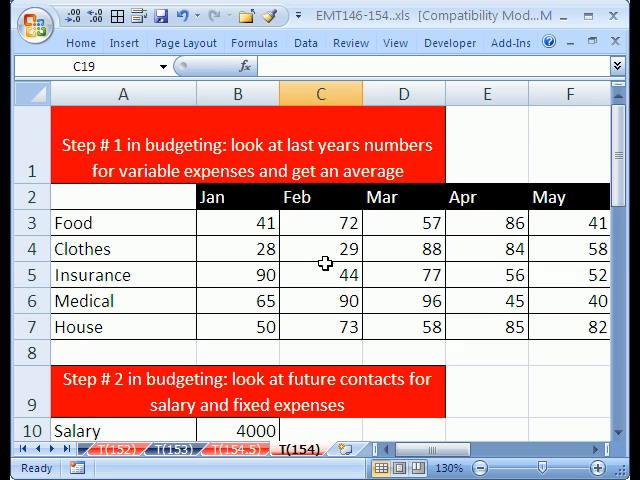
scroll("down", 3)
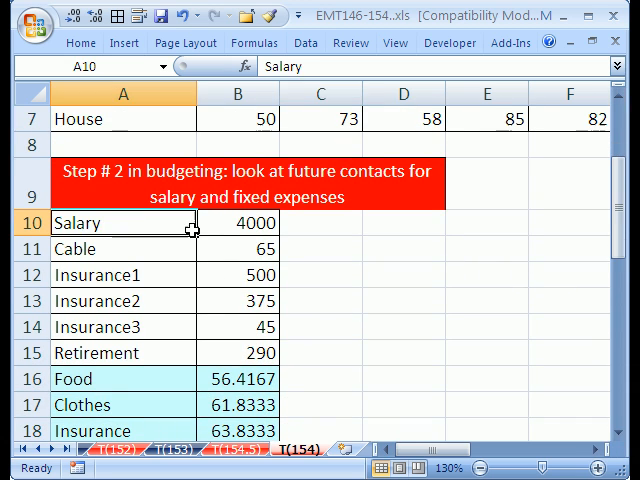
left_click(236, 222)
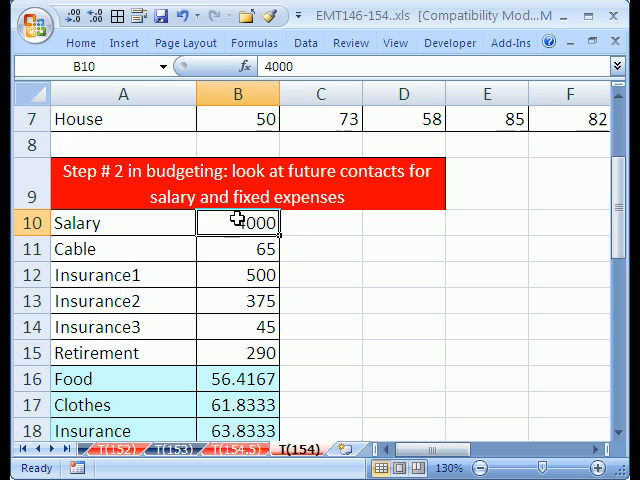
left_click(236, 250)
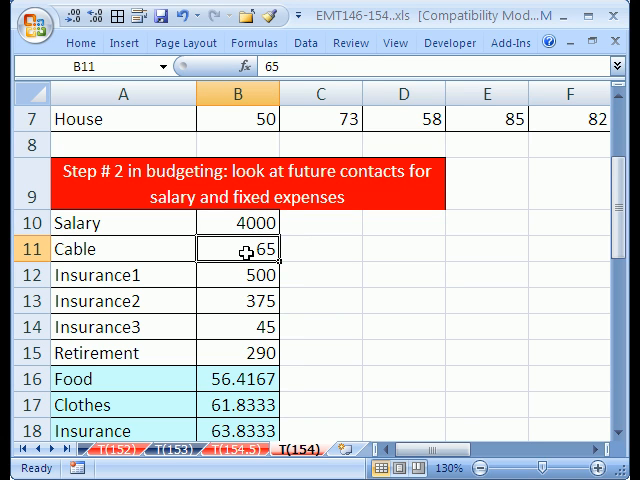
left_click(122, 276)
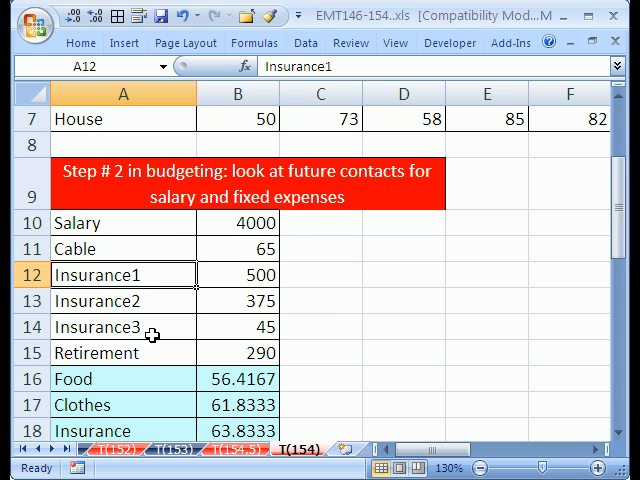
left_click(238, 328)
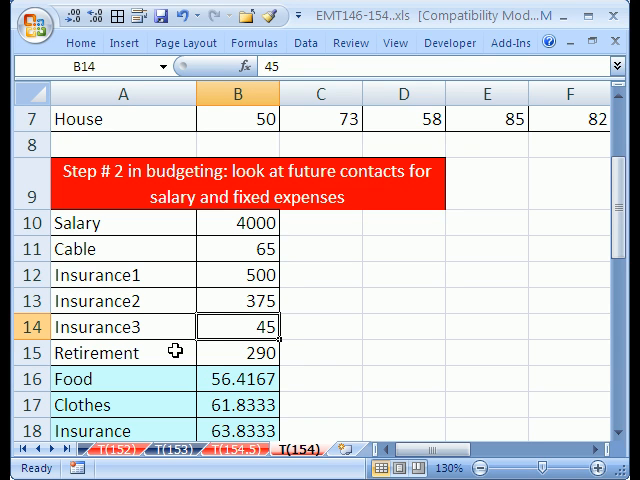
mouse_move(212, 256)
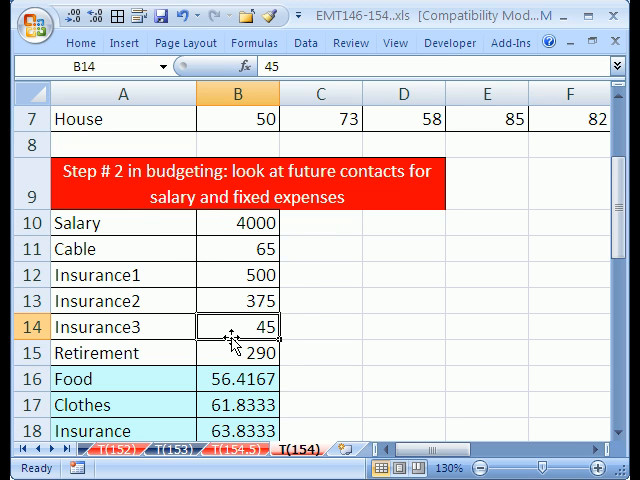
scroll("down", 3)
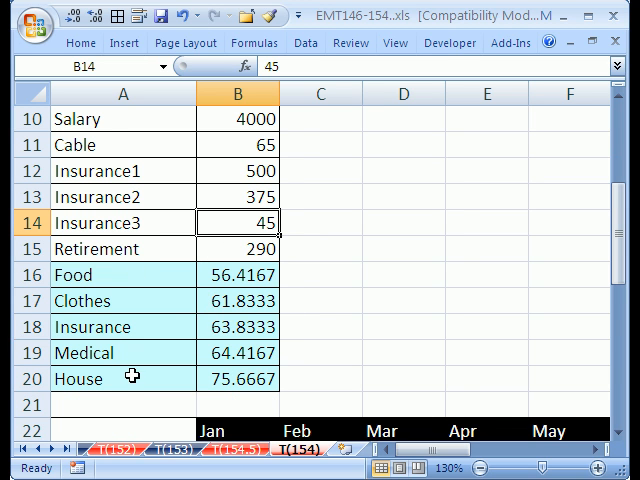
mouse_move(184, 352)
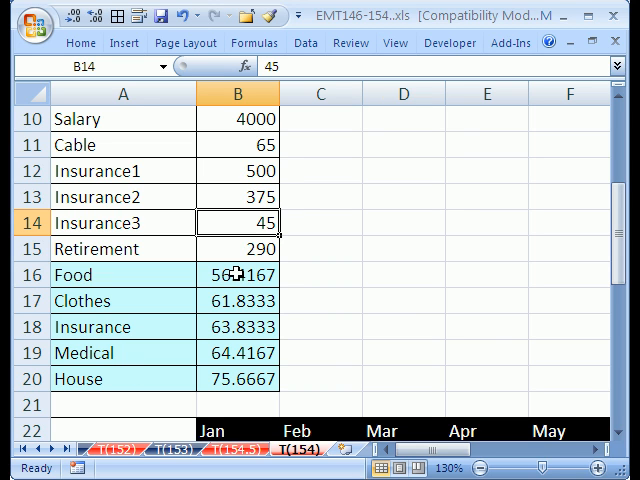
scroll("up", 3)
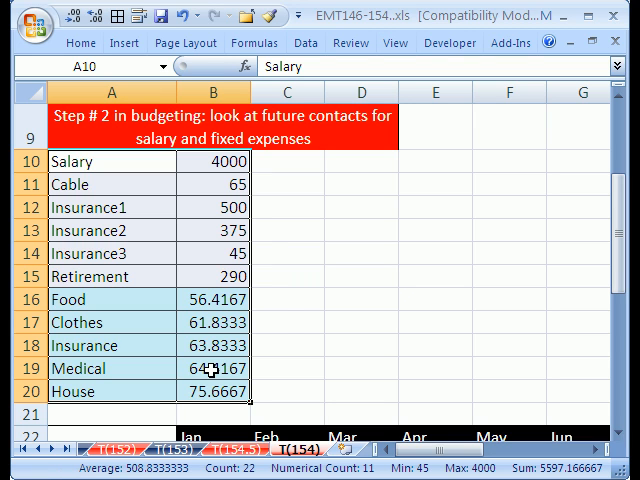
mouse_move(148, 322)
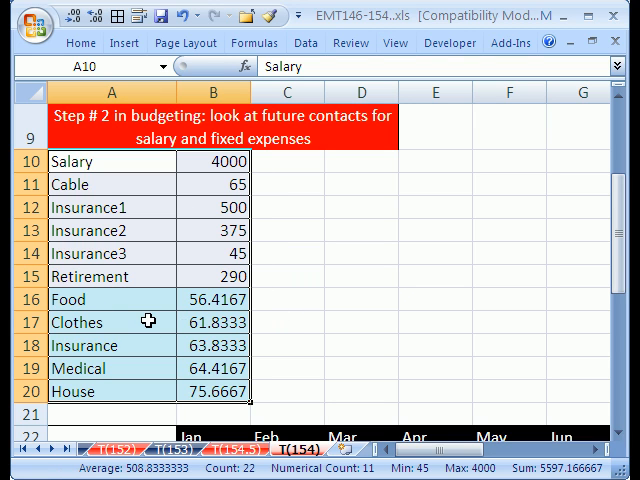
mouse_move(174, 236)
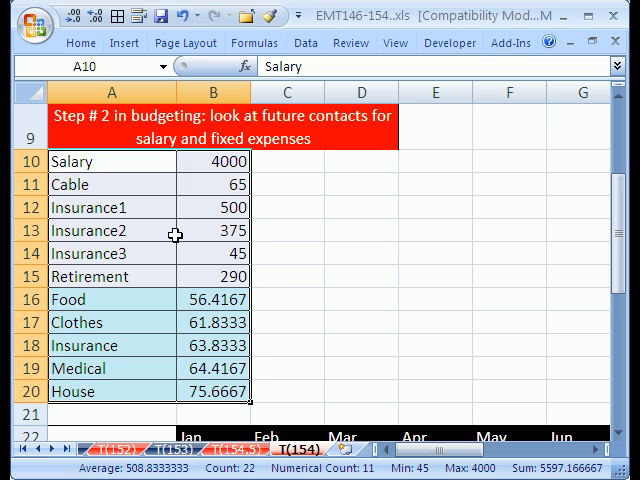
scroll("down", 3)
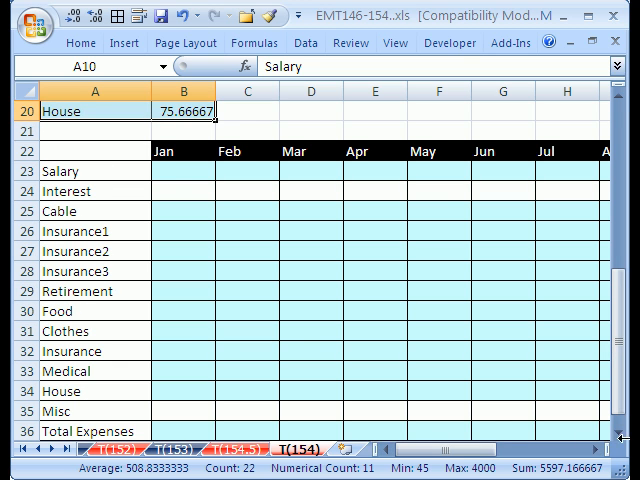
scroll("down", 3)
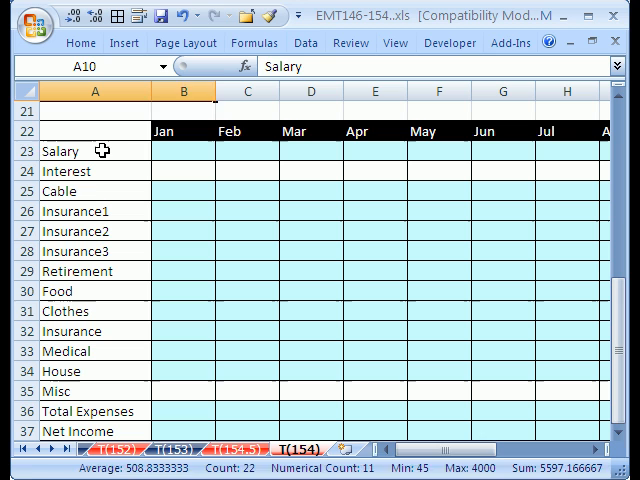
left_click(96, 152)
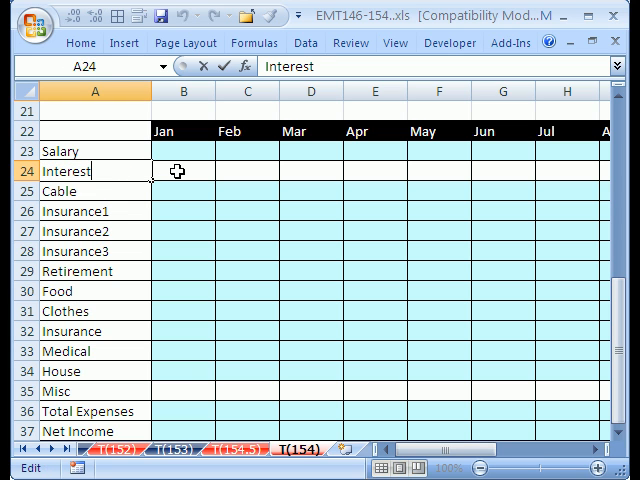
left_click(312, 172)
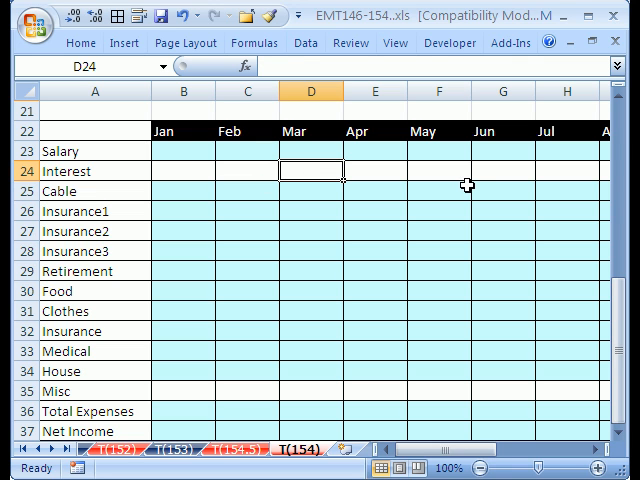
mouse_move(488, 190)
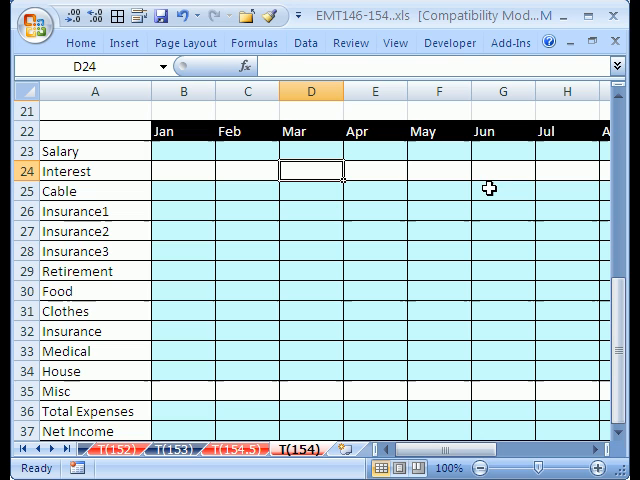
mouse_move(468, 182)
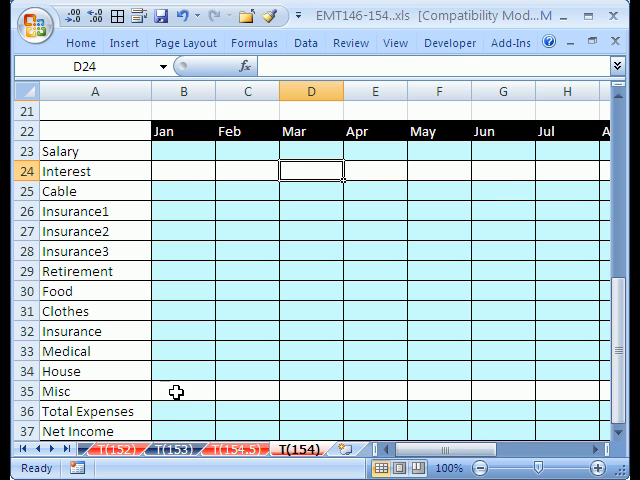
left_click(180, 392)
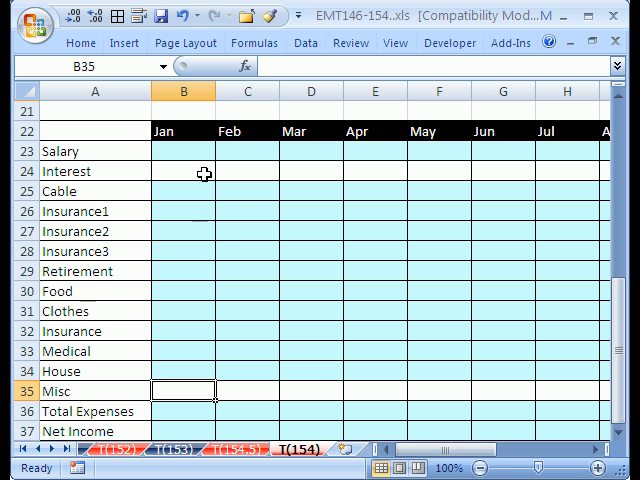
scroll("up", 3)
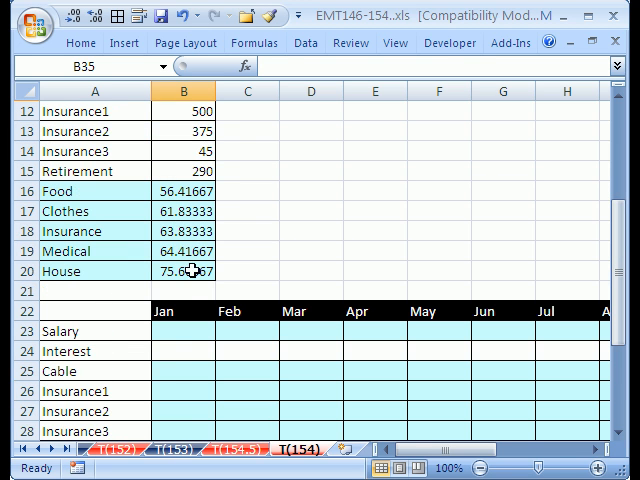
scroll("down", 3)
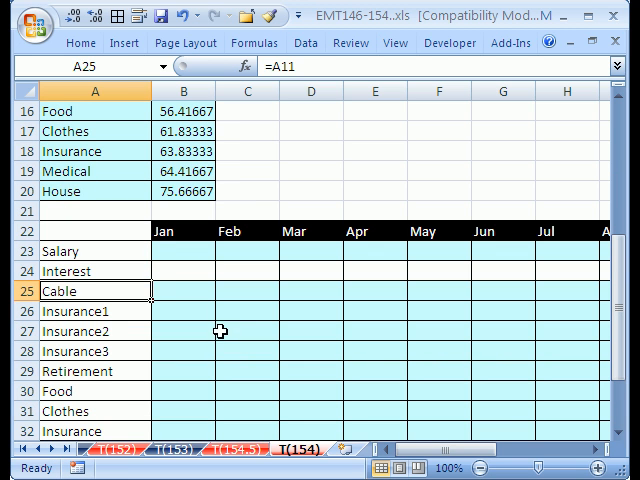
scroll("down", 3)
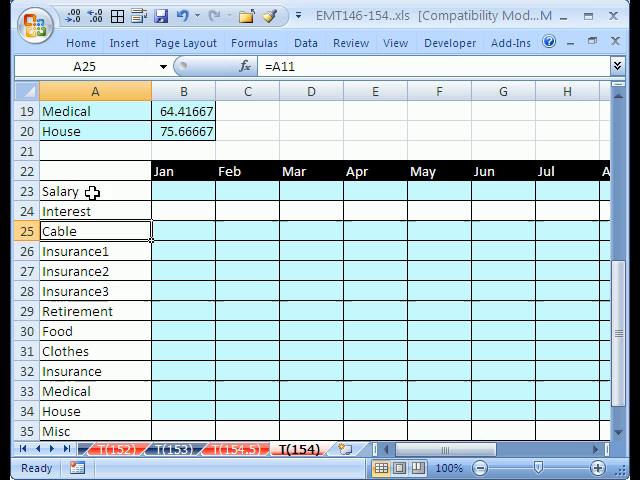
mouse_move(170, 382)
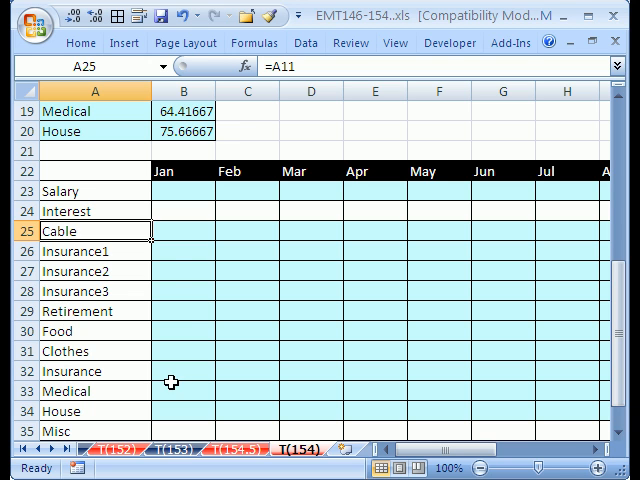
mouse_move(244, 304)
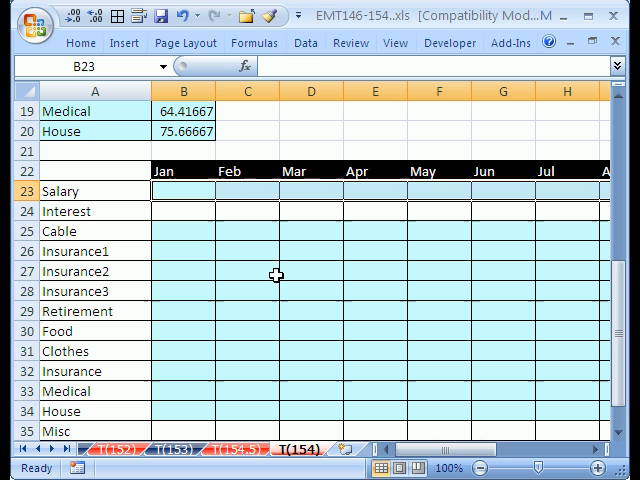
mouse_move(172, 232)
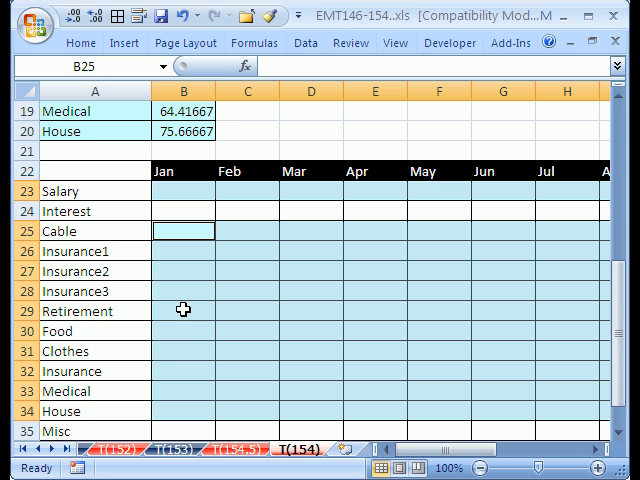
mouse_move(170, 246)
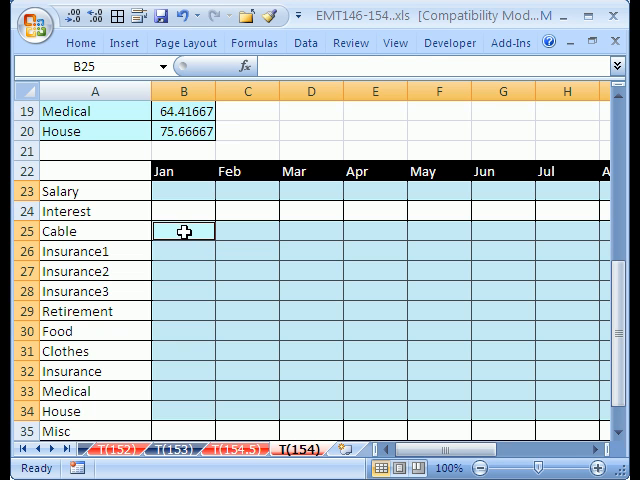
left_click(570, 468)
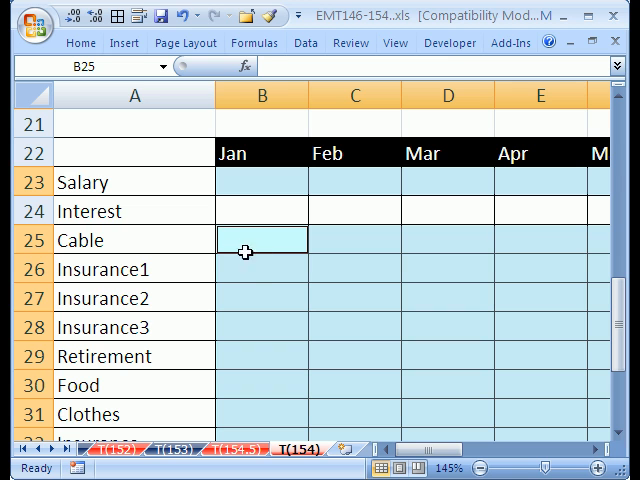
mouse_move(252, 278)
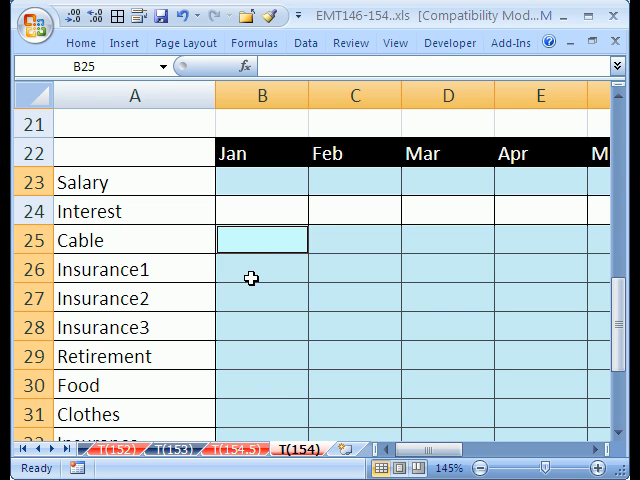
Write =VLOOKUP($A25,A10:B20,2,0) in January's Cable cell, locking the lookup value to column A.
type("=VLOOKUP(")
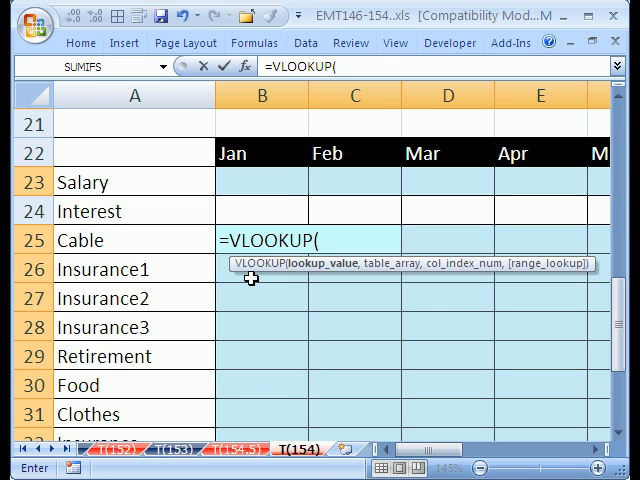
left_click(88, 240)
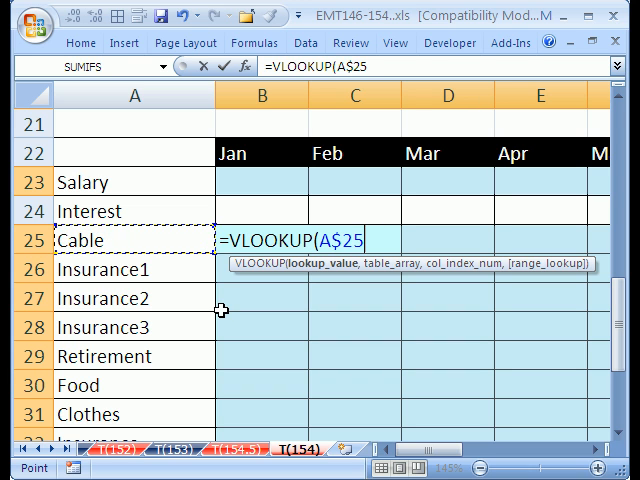
key("f4")
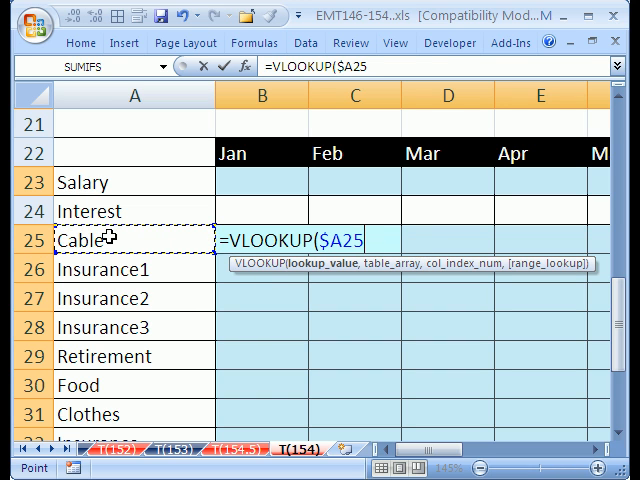
mouse_move(222, 276)
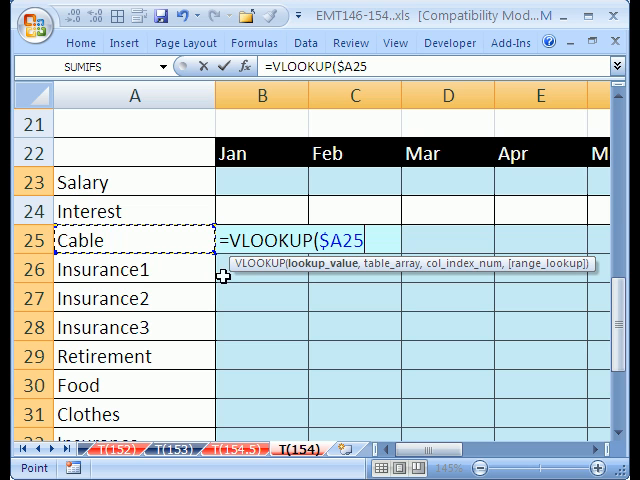
type(",A10:B18")
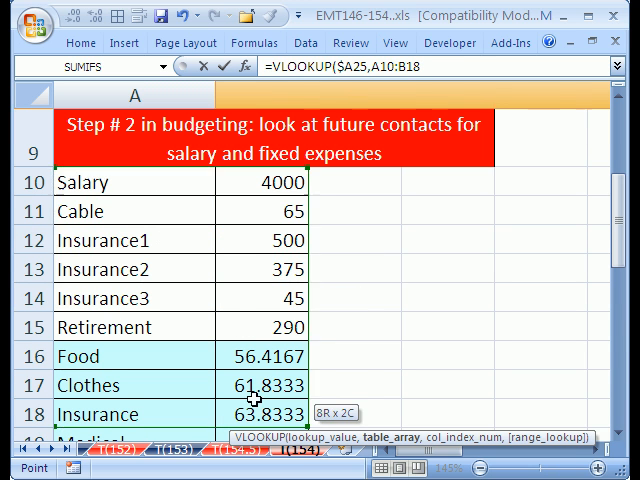
left_click_drag(262, 414, 262, 384)
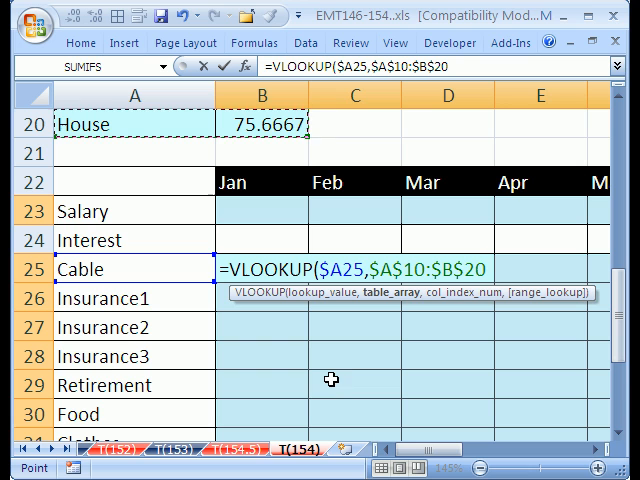
type(",")
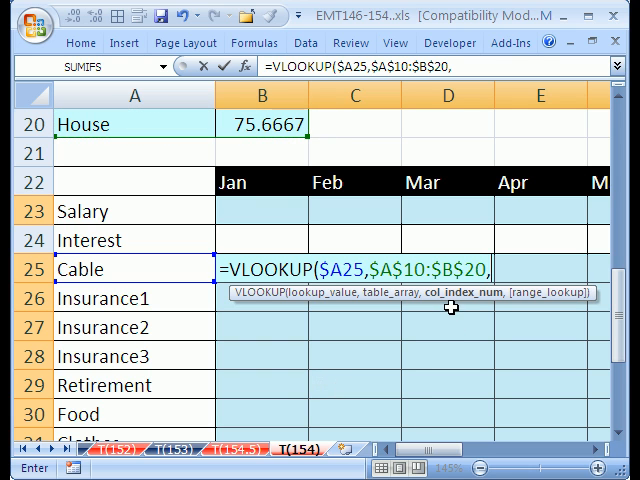
mouse_move(450, 300)
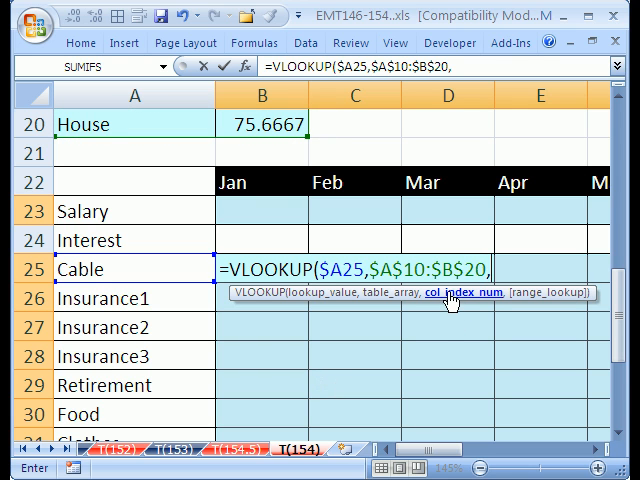
type("2,")
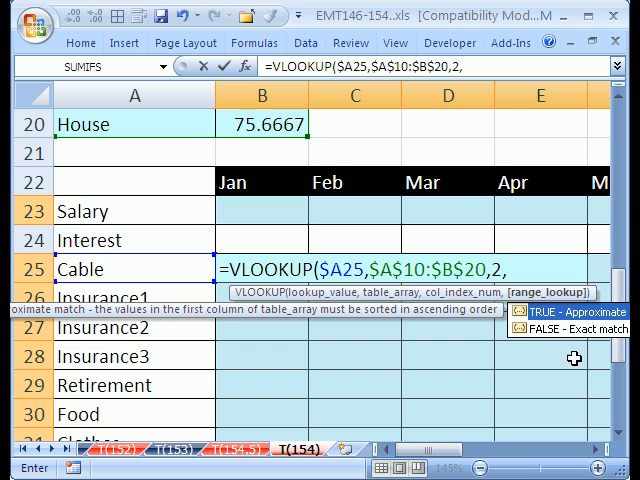
mouse_move(570, 340)
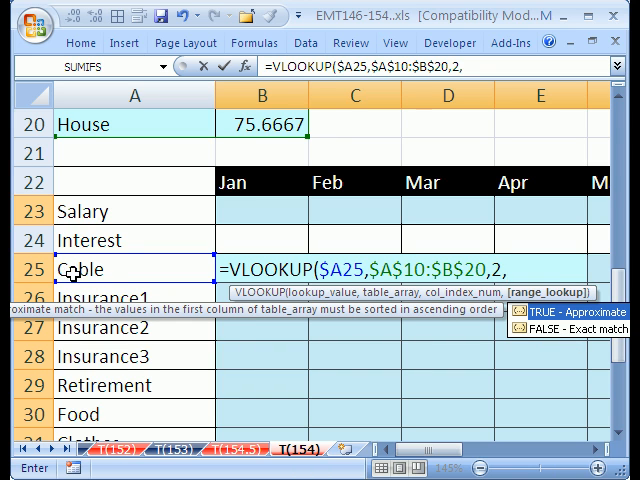
type("0)")
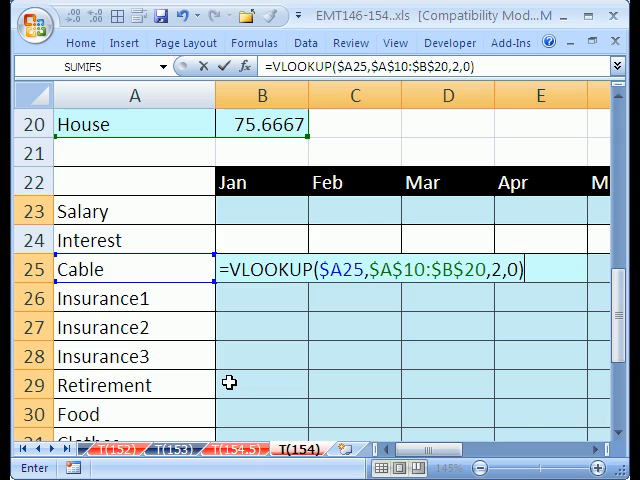
Commit the Cable lookup and enter one-off Misc amounts for individual months, such as 500 in E35.
key("Return")
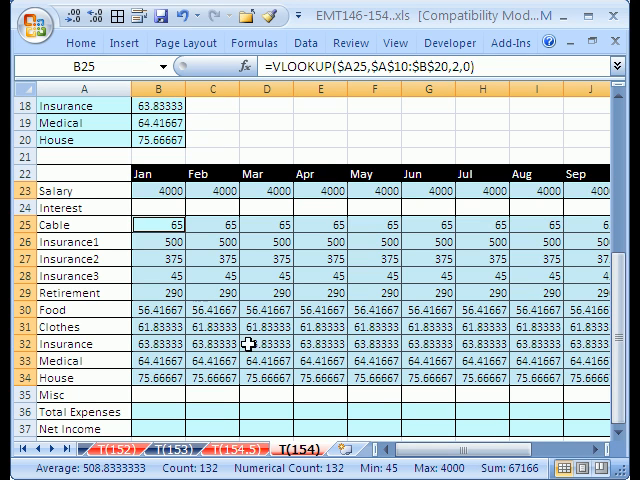
mouse_move(160, 204)
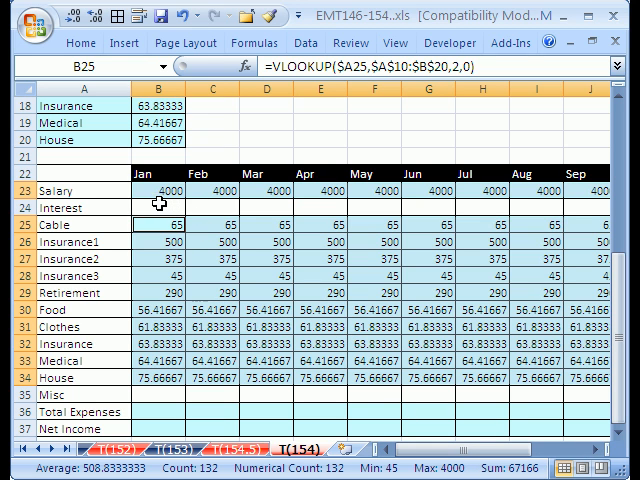
type("10")
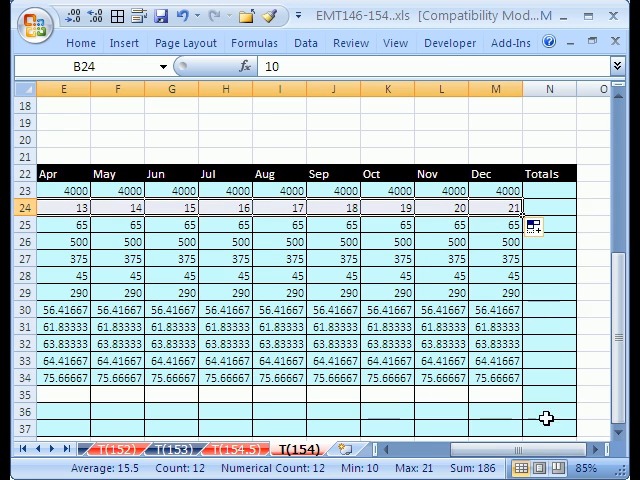
scroll("left", 3)
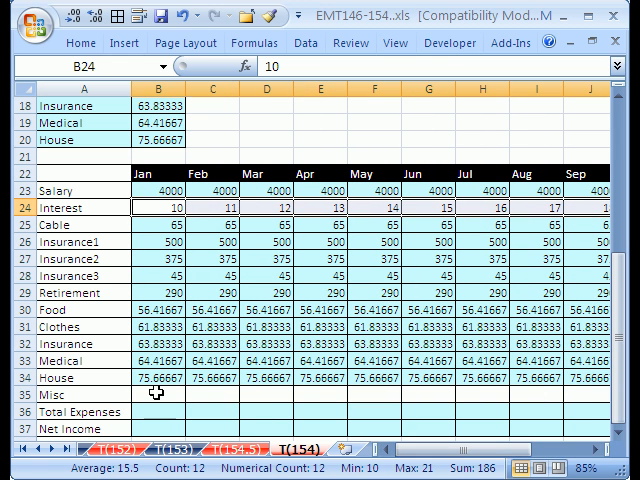
left_click(156, 396)
type("100")
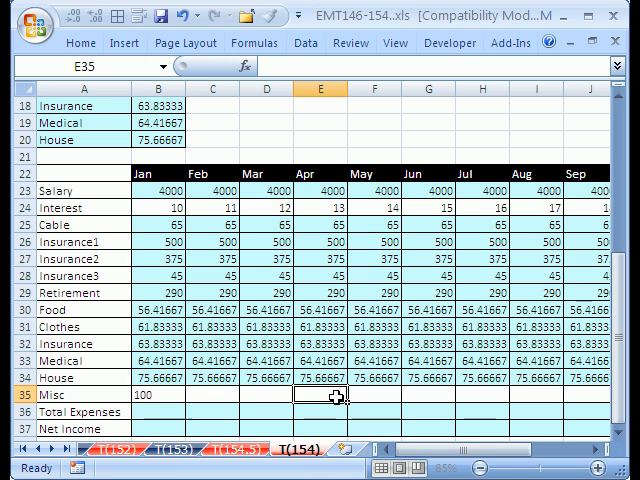
type("500")
left_click(536, 396)
type("60")
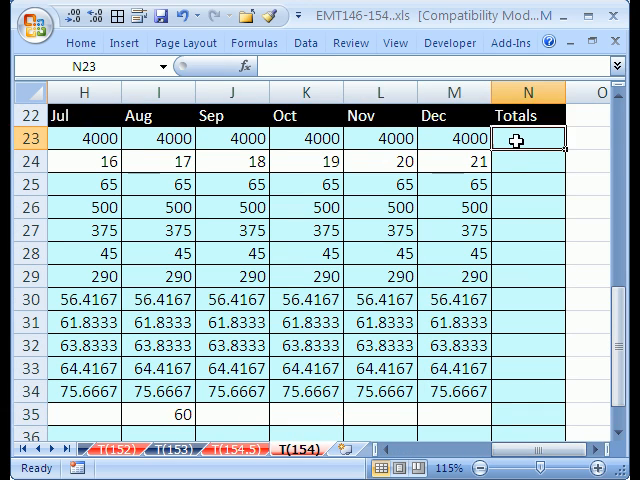
Total the Salary row in N23 with =SUM(B23:M23), giving 48000.
type("=")
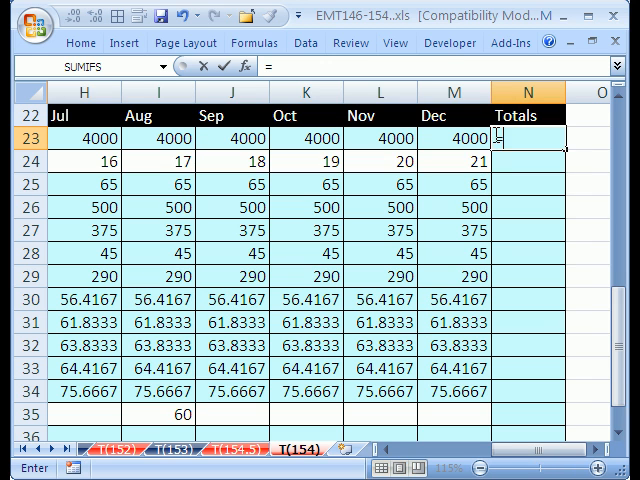
type("sum9")
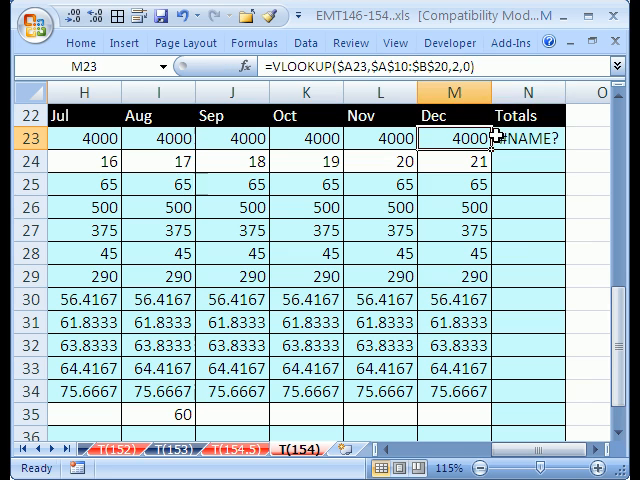
left_click(516, 138)
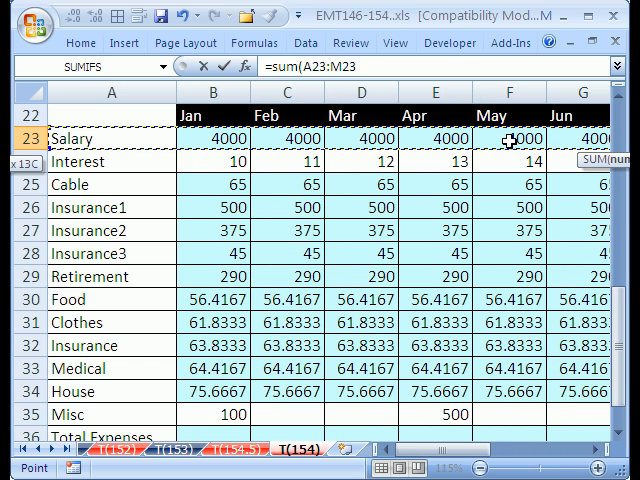
key("Return")
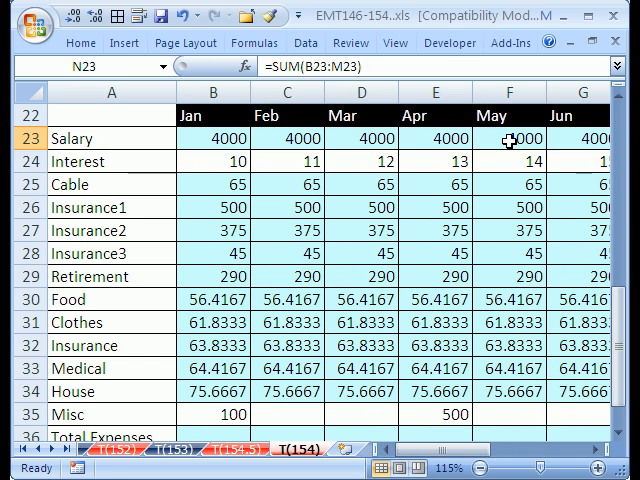
scroll("right", 3)
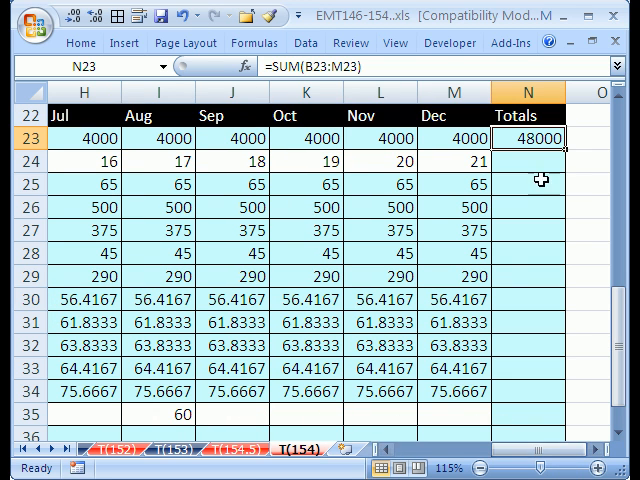
scroll("down", 3)
type("=SUM(B36:M36)")
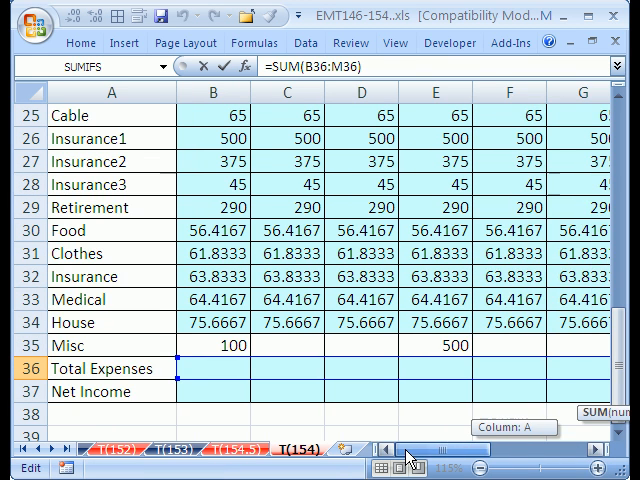
Enter =SUM(B24:B35) as January's Total Expenses, showing 1707.17, and review the row.
key("Return")
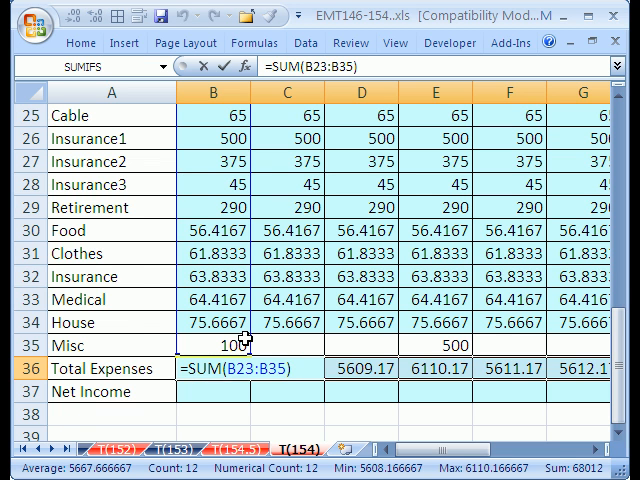
scroll("up", 3)
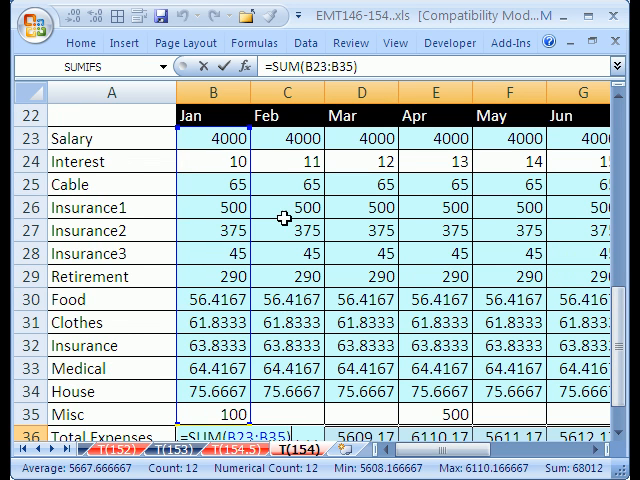
scroll("down", 3)
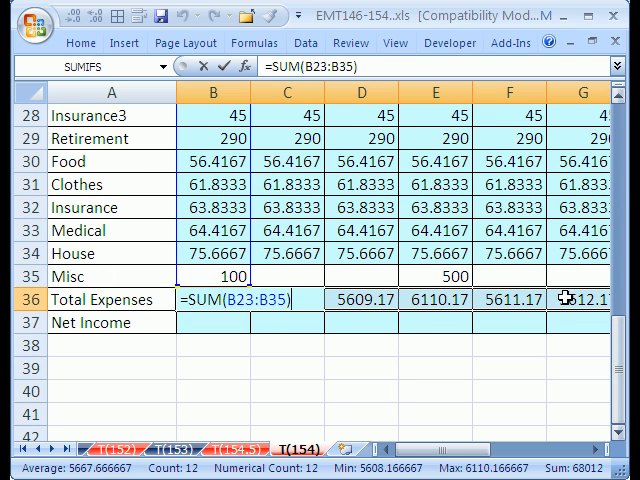
scroll("up", 3)
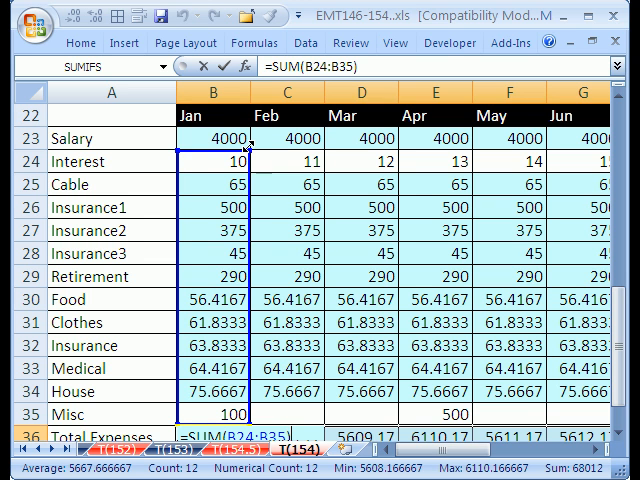
scroll("down", 3)
type("=B23-")
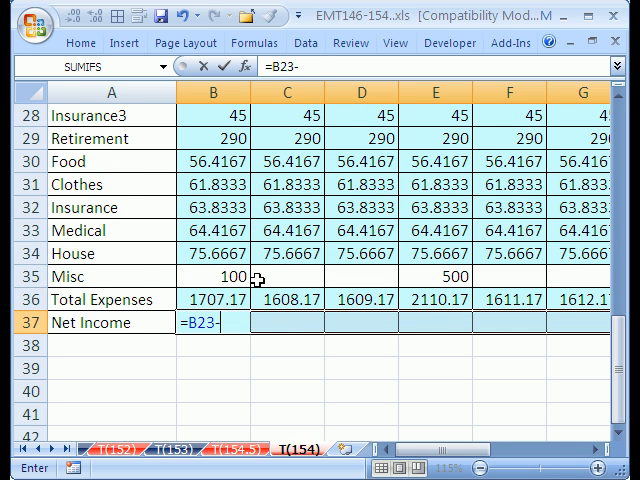
Compute January's Net Income in B37 as =B23-B36.
left_click(212, 300)
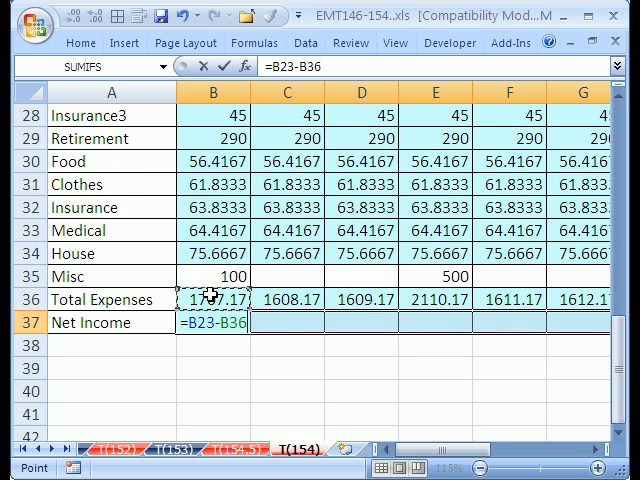
key("Return")
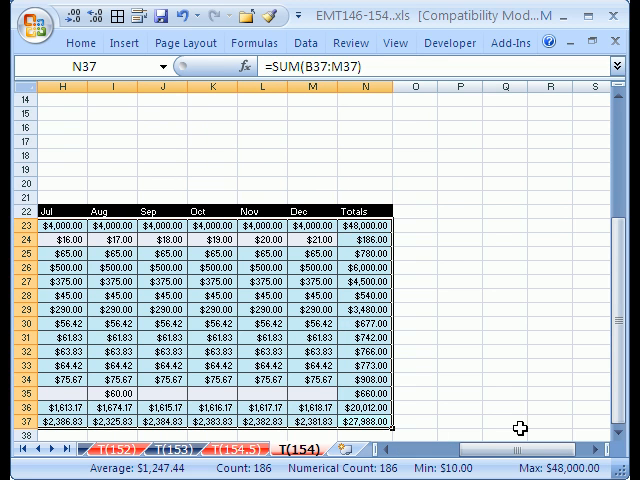
Scroll back to view the finished, currency-formatted Jan–Dec budget table.
scroll("left", 3)
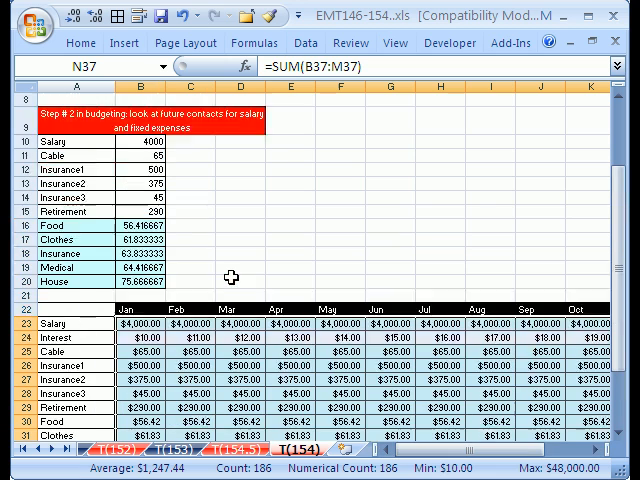
Change the contracted salary in B10 to 2900 and check the recalculated budget table.
scroll("up", 3)
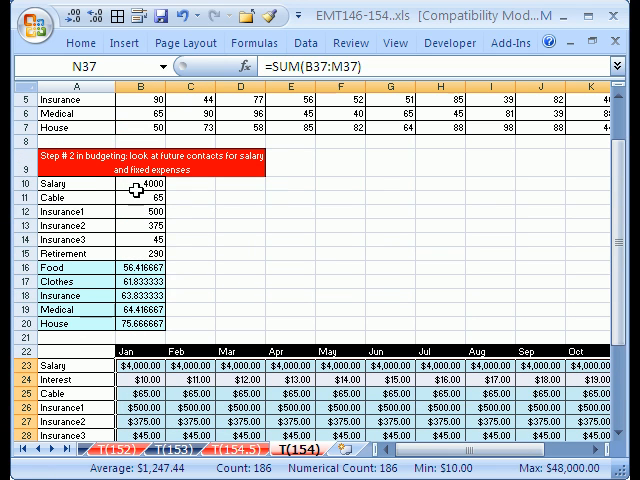
left_click(140, 190)
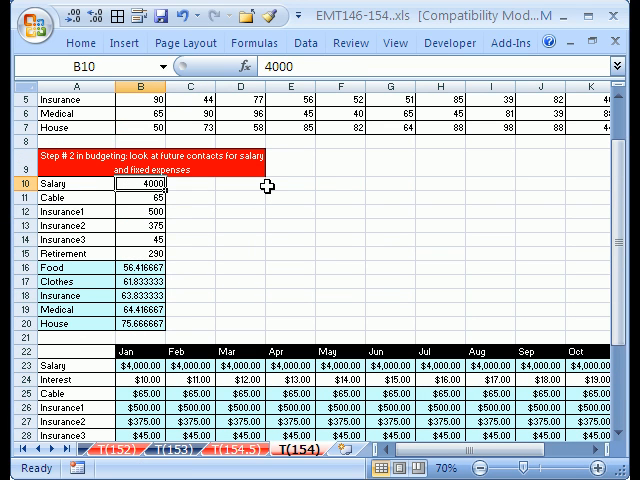
type("29")
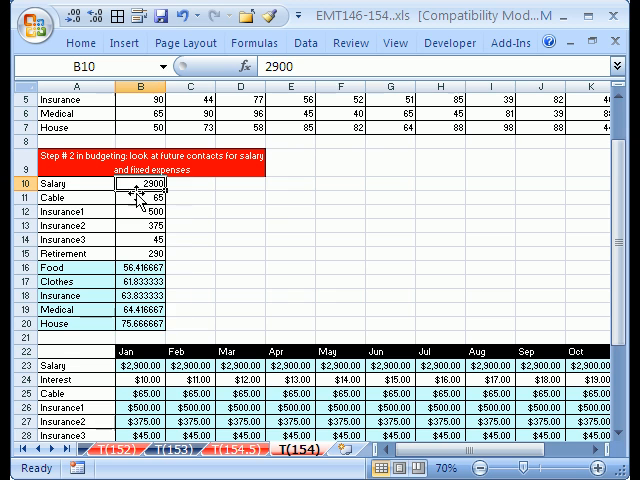
scroll("down", 3)
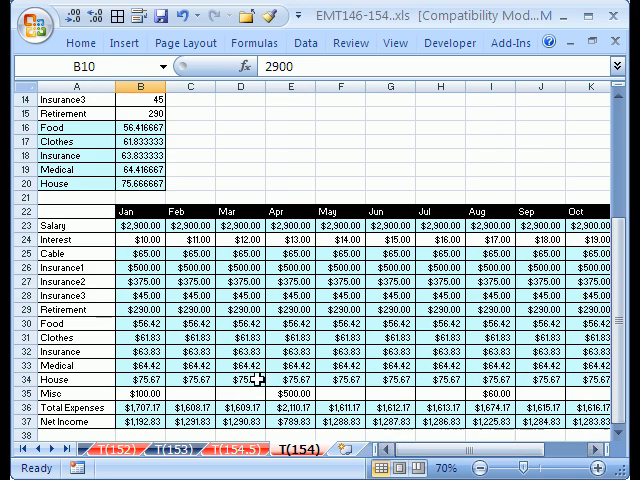
Switch to the next worksheet and scroll through its detailed monthly budget.
scroll("up", 3)
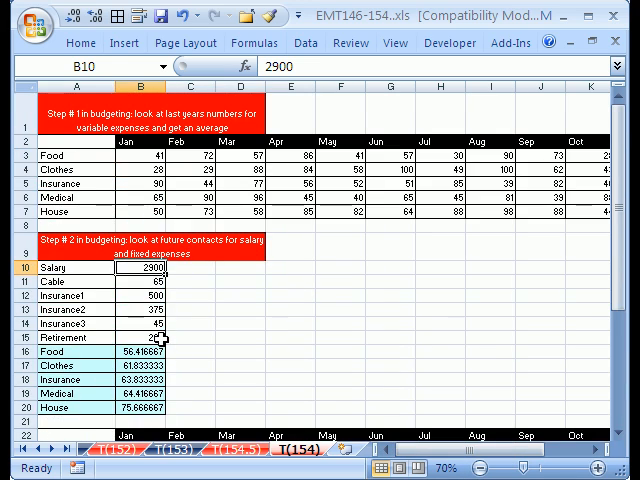
left_click(236, 448)
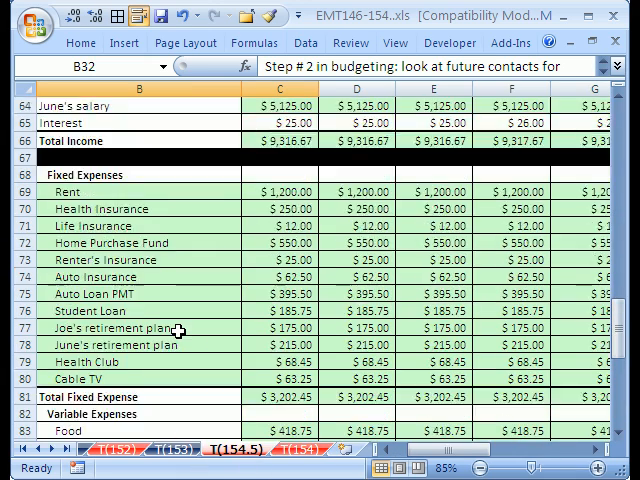
scroll("up", 3)
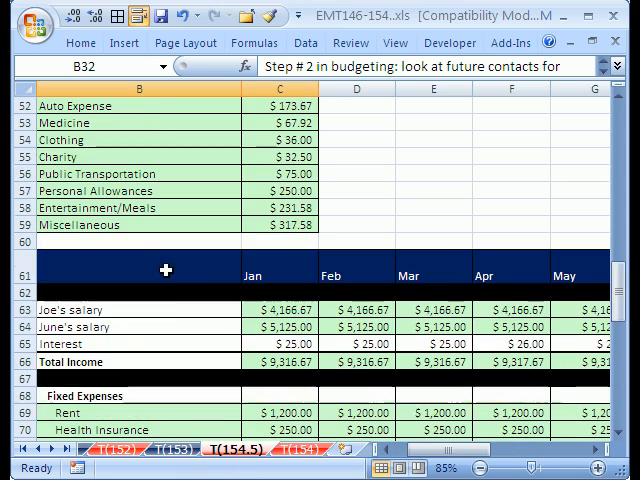
scroll("down", 3)
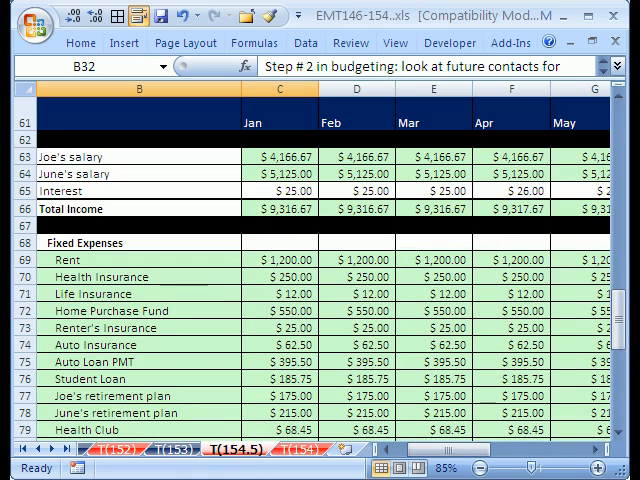